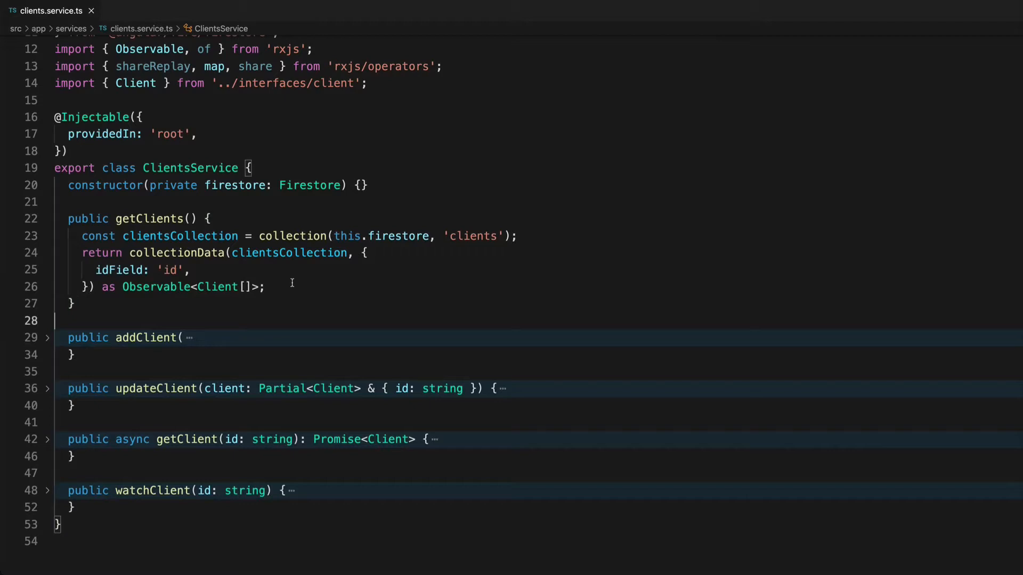
mouse_move(131, 303)
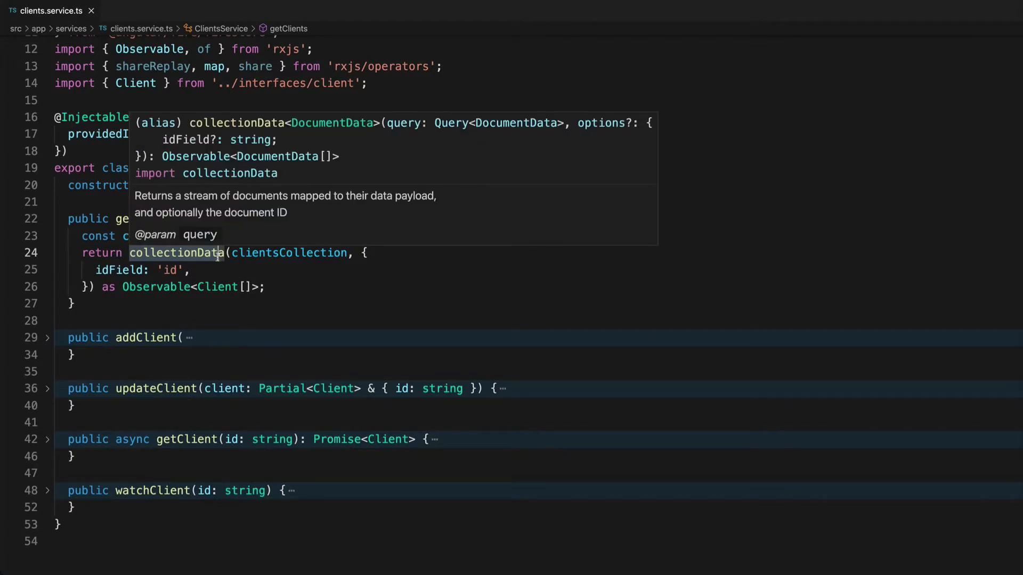
mouse_move(471, 330)
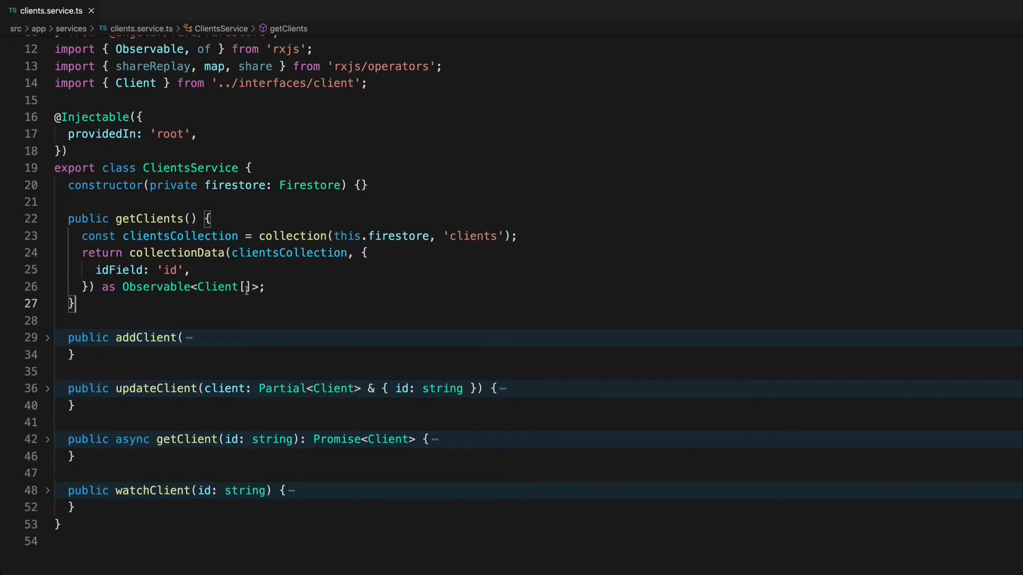
mouse_move(95, 252)
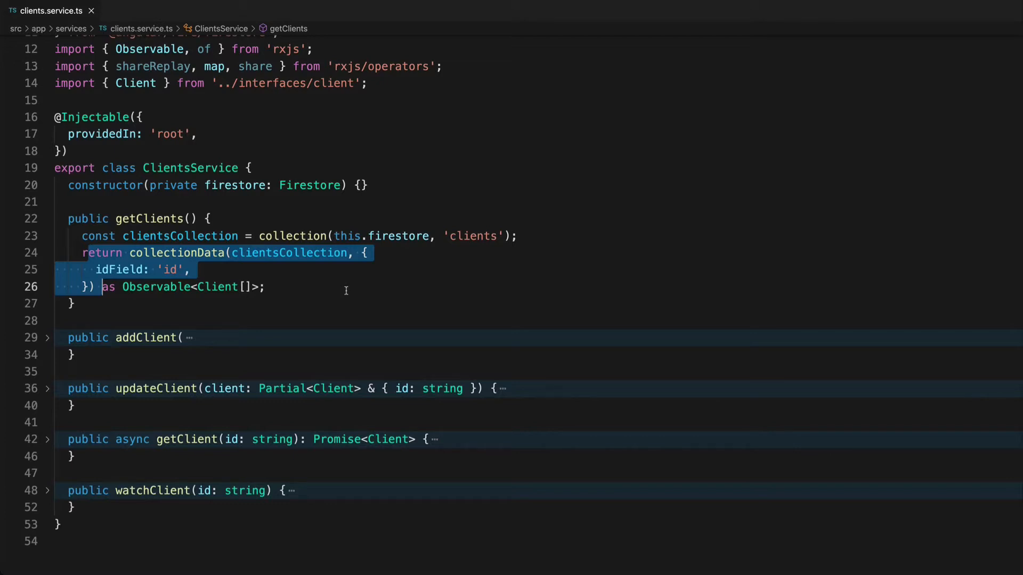
mouse_move(335, 289)
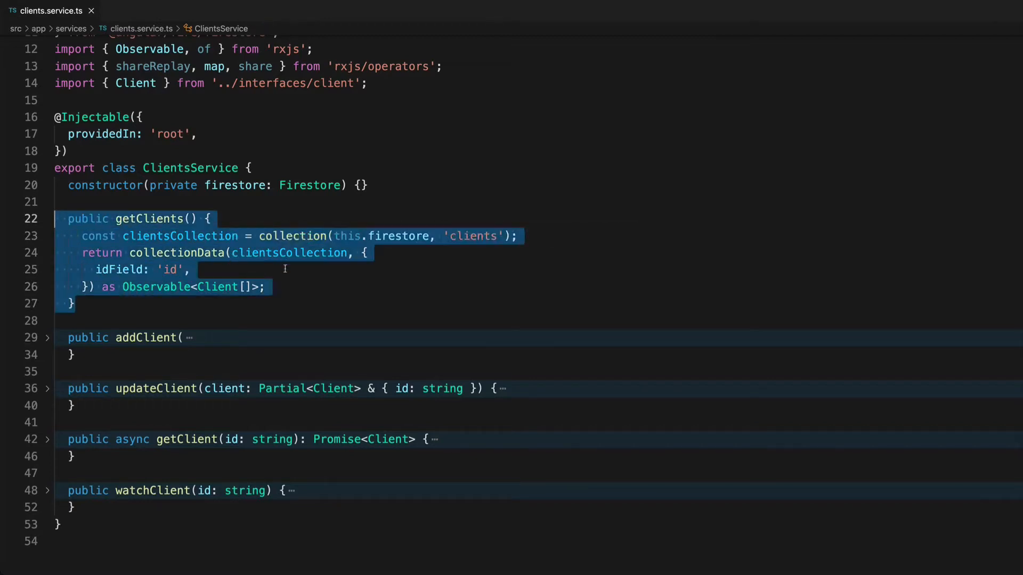
mouse_move(295, 282)
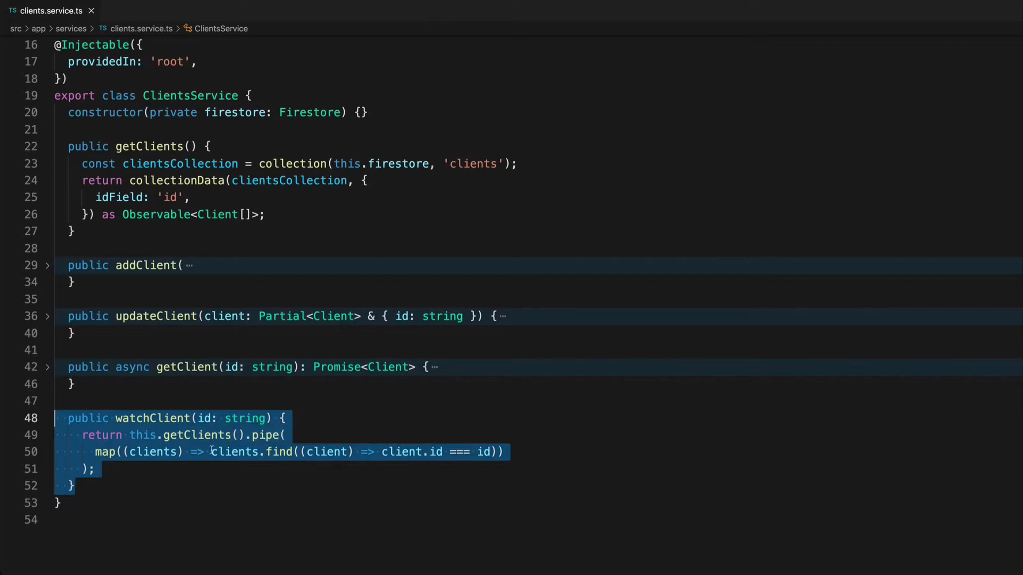
Declare 'private clients$: Observable<Client[]>;' above the constructor after reviewing getClients' return statement
click(73, 231)
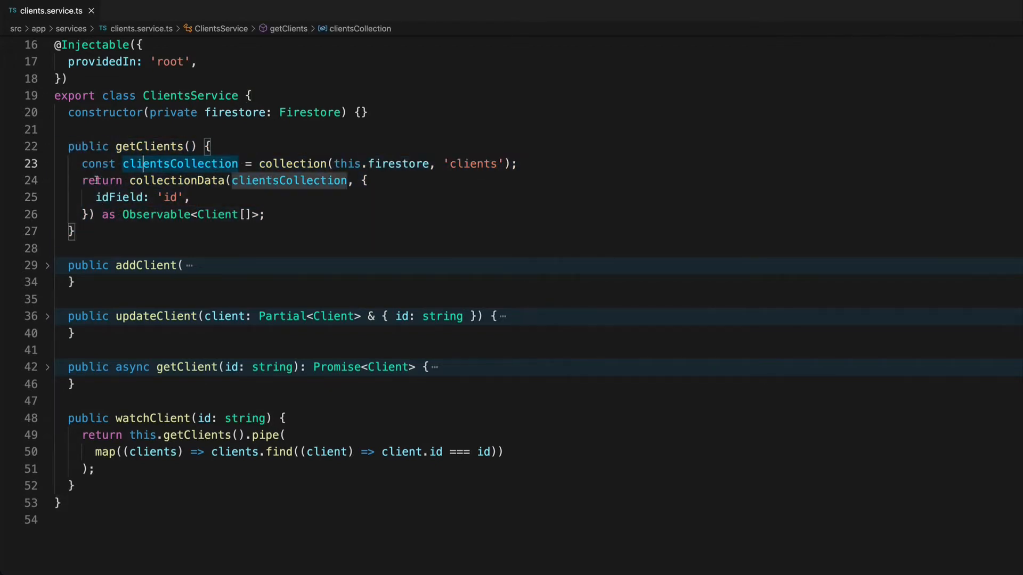
click(205, 180)
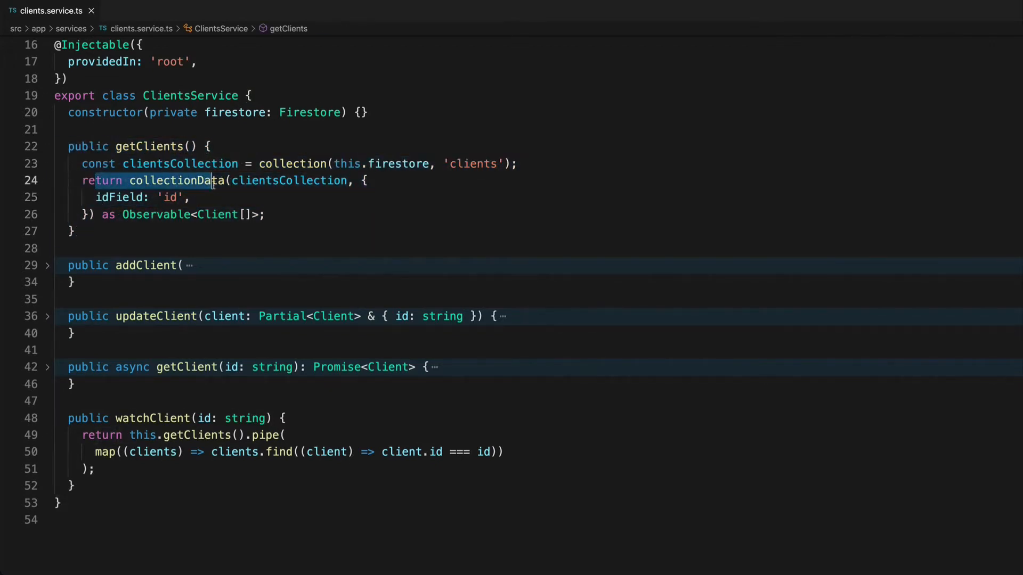
drag(230, 181, 190, 197)
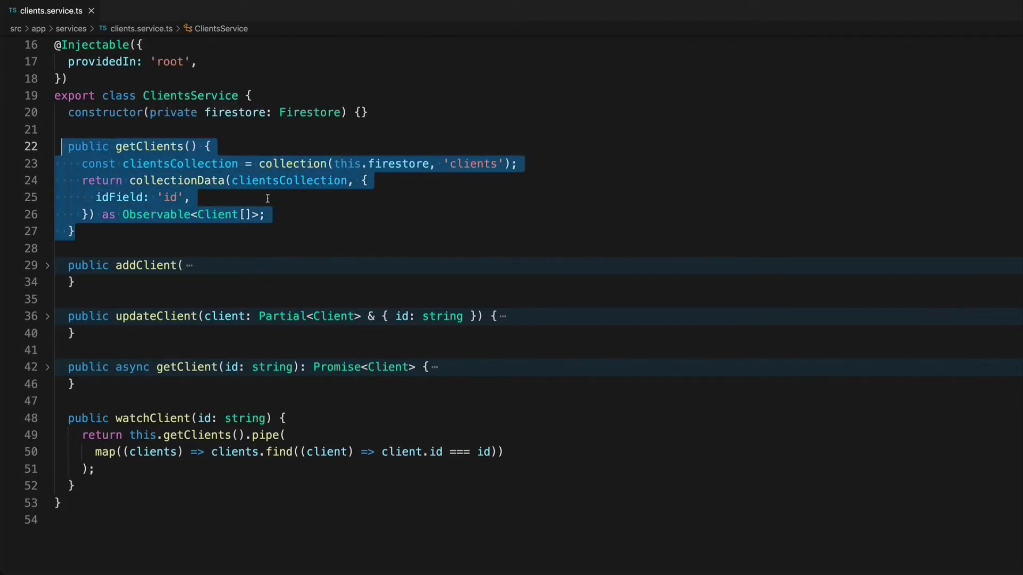
click(122, 113)
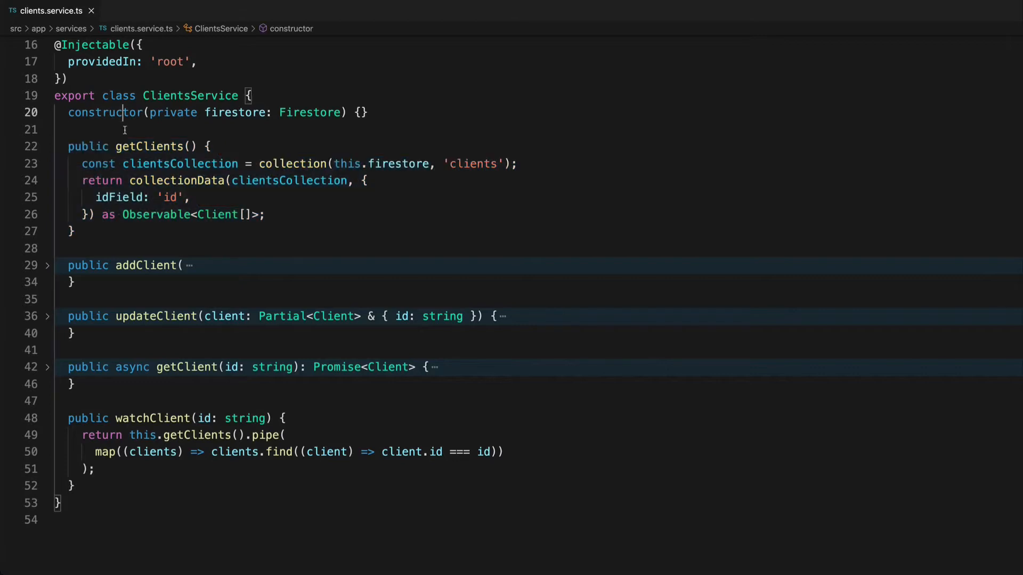
text(private clients$: Observable<Client[]>;)
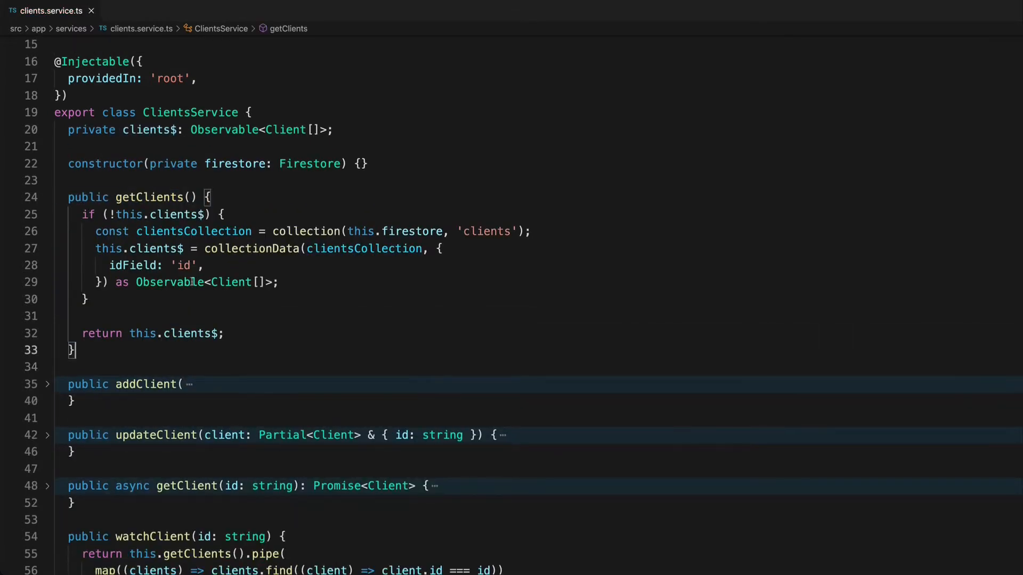
Assign the collectionData call to this.clients$ inside if (!this.clients$) and return this.clients$
double_click(159, 214)
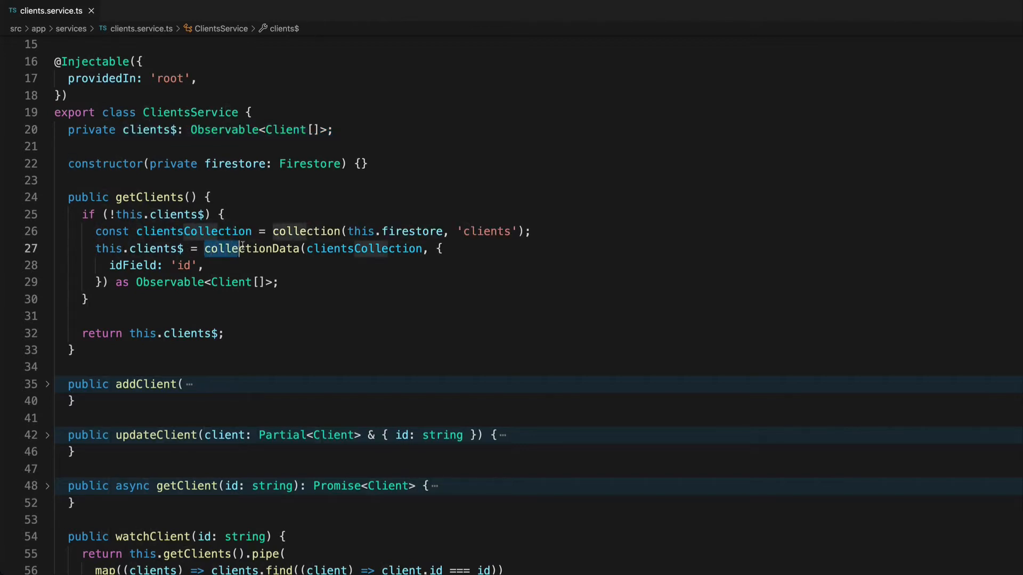
double_click(252, 249)
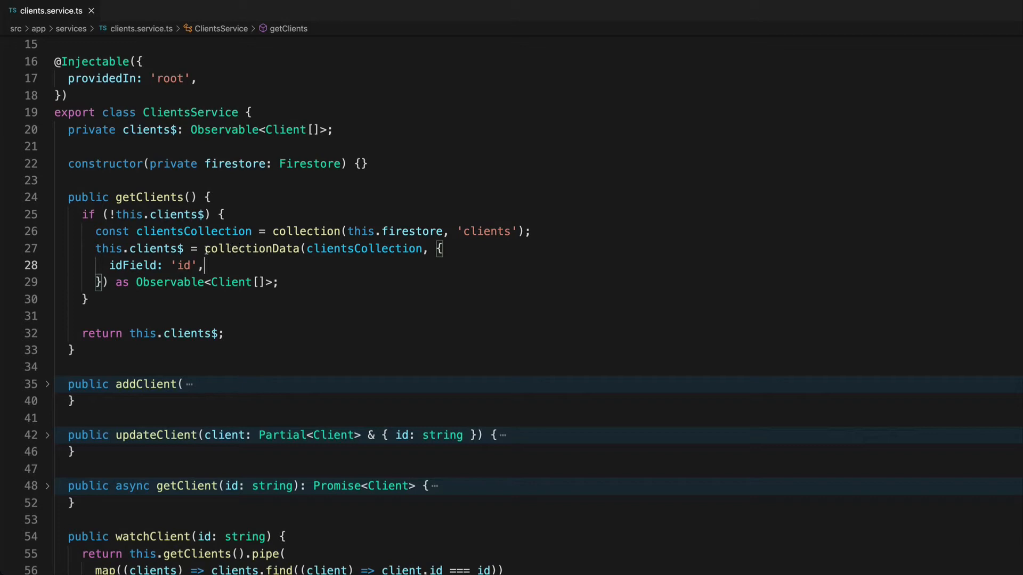
double_click(252, 249)
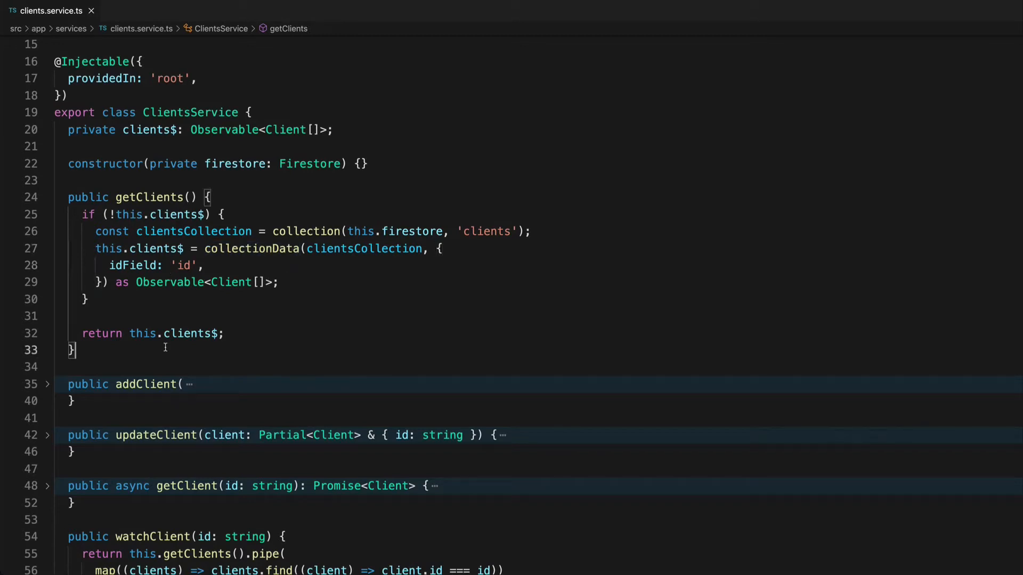
mouse_move(175, 327)
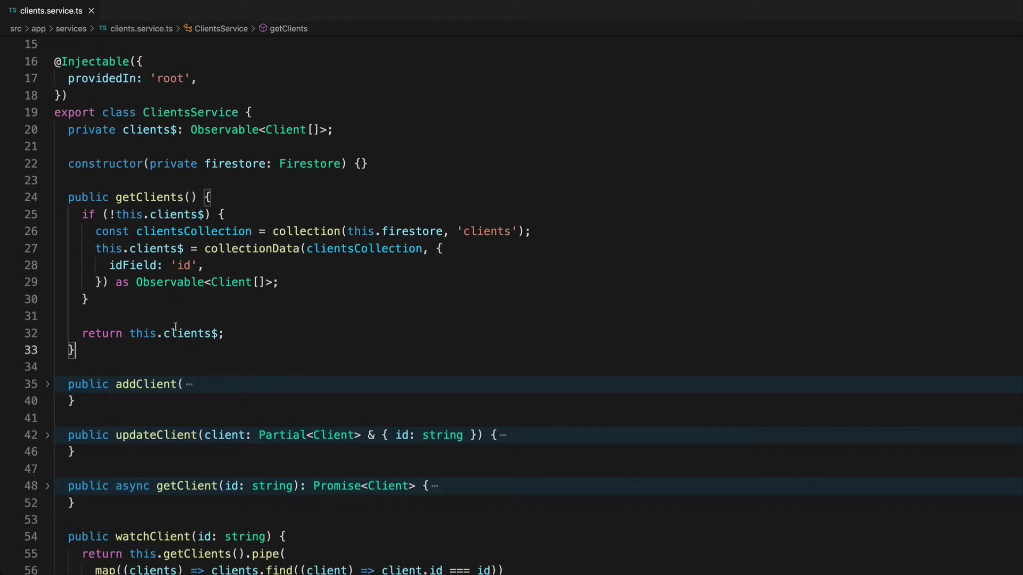
mouse_move(274, 219)
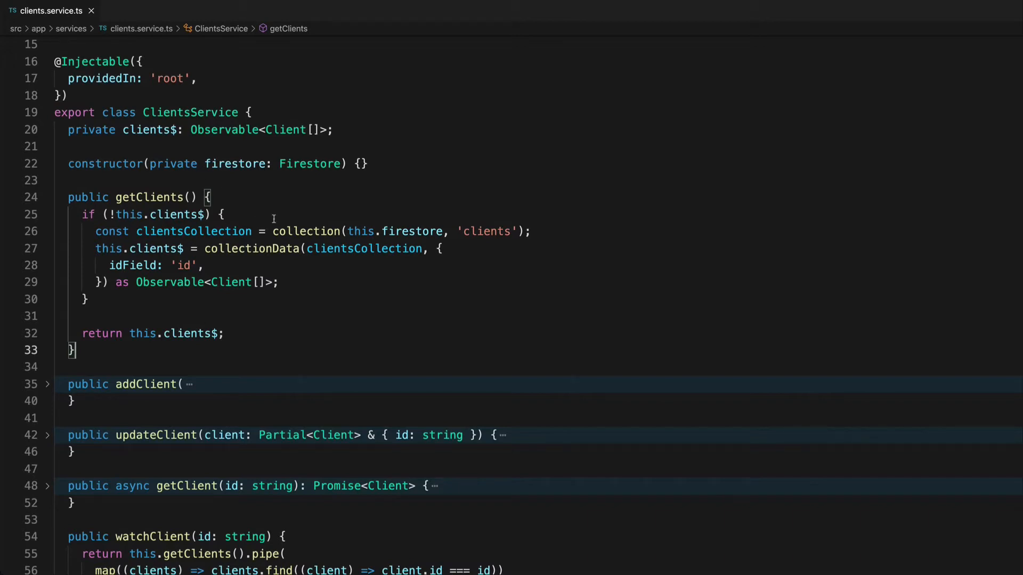
mouse_move(104, 281)
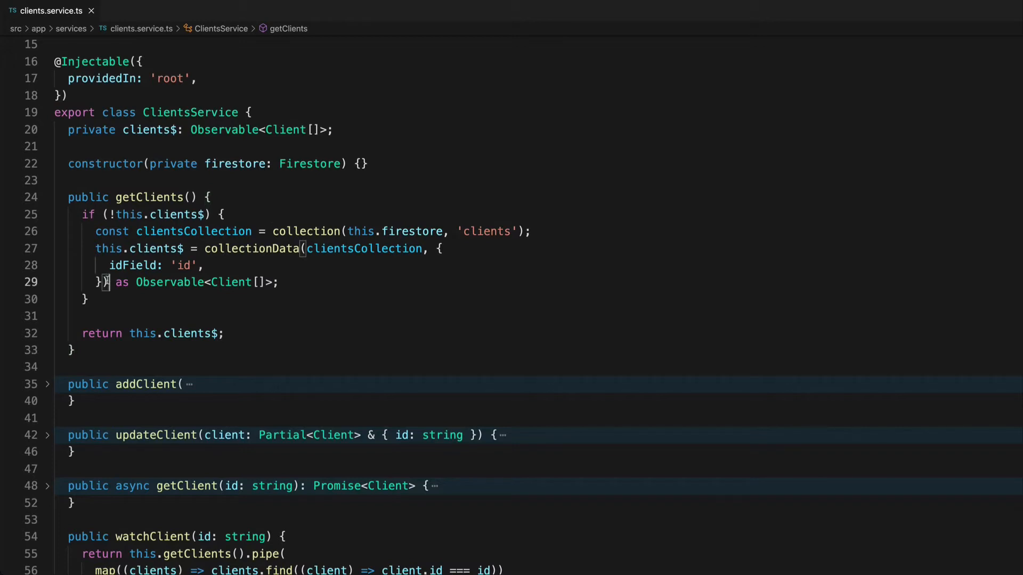
text(.po)
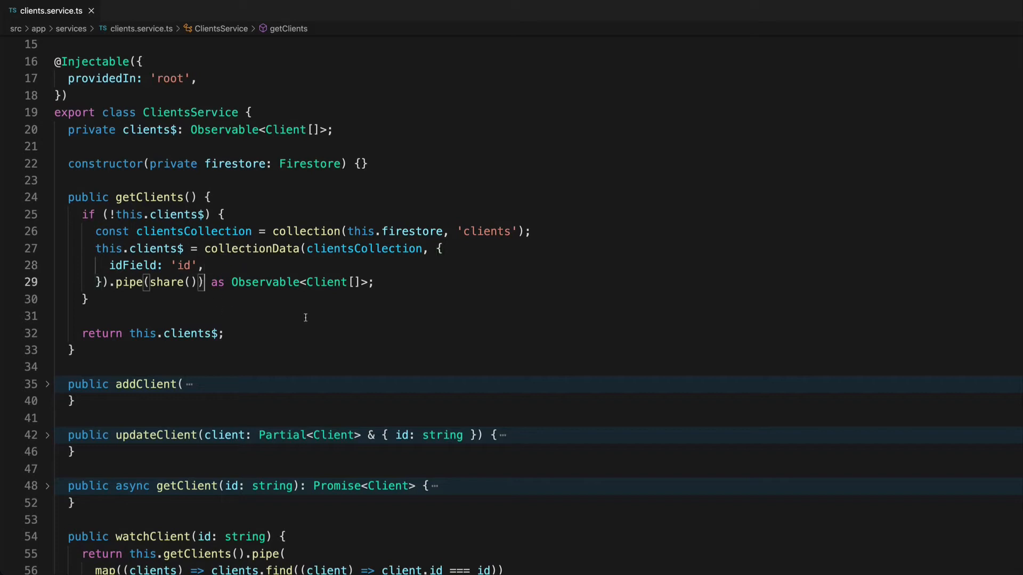
mouse_move(311, 308)
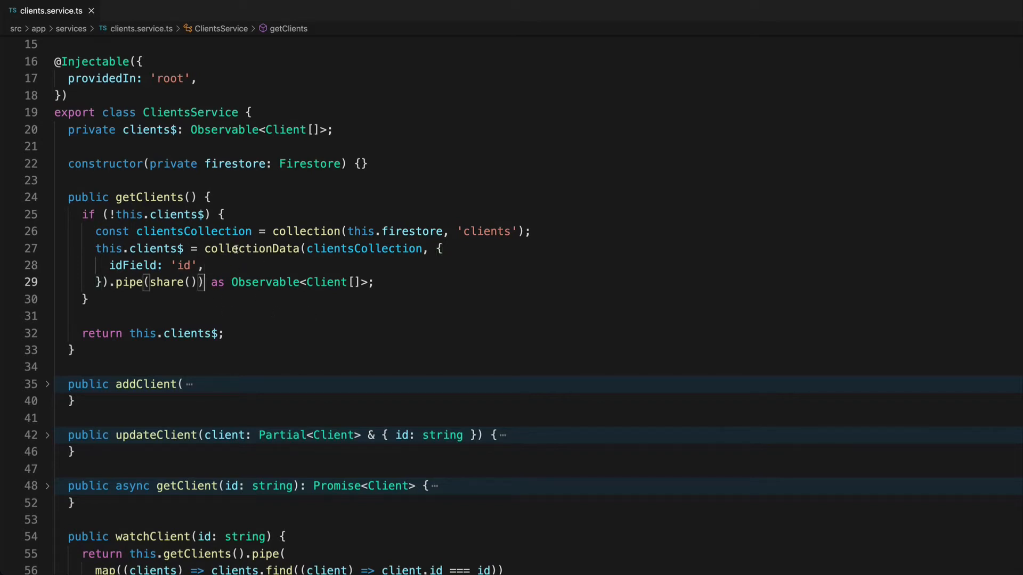
double_click(252, 249)
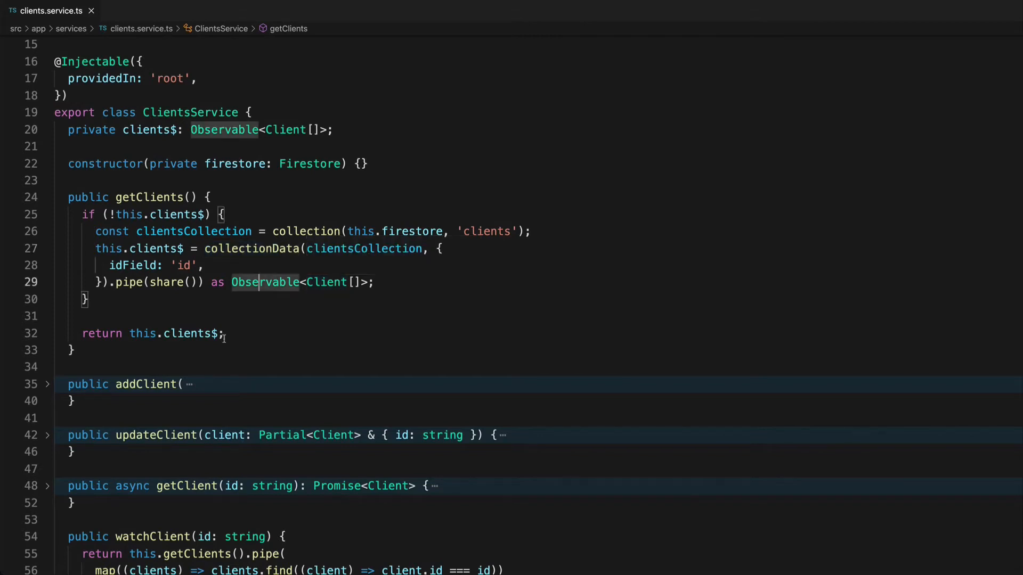
click(258, 320)
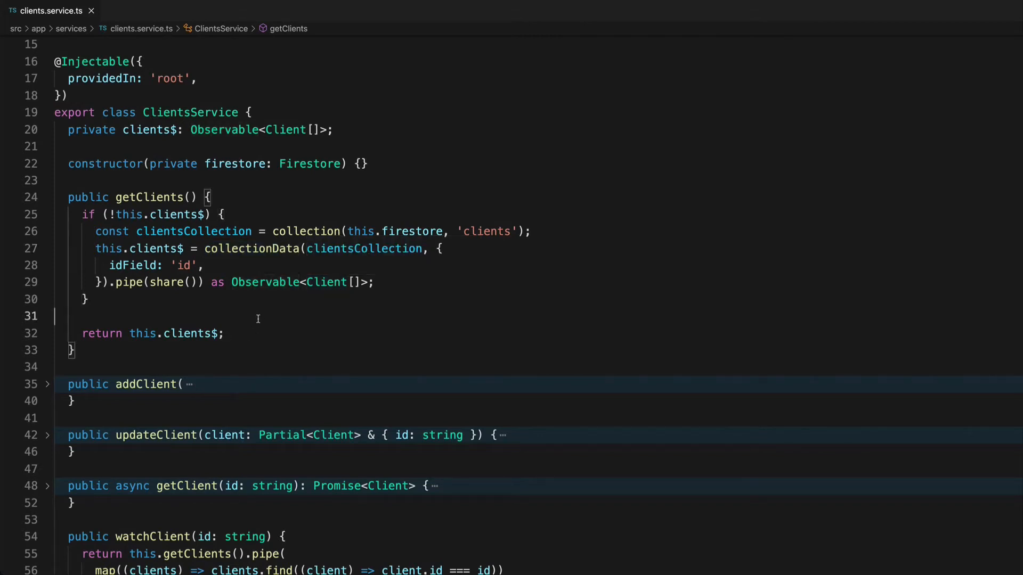
double_click(176, 333)
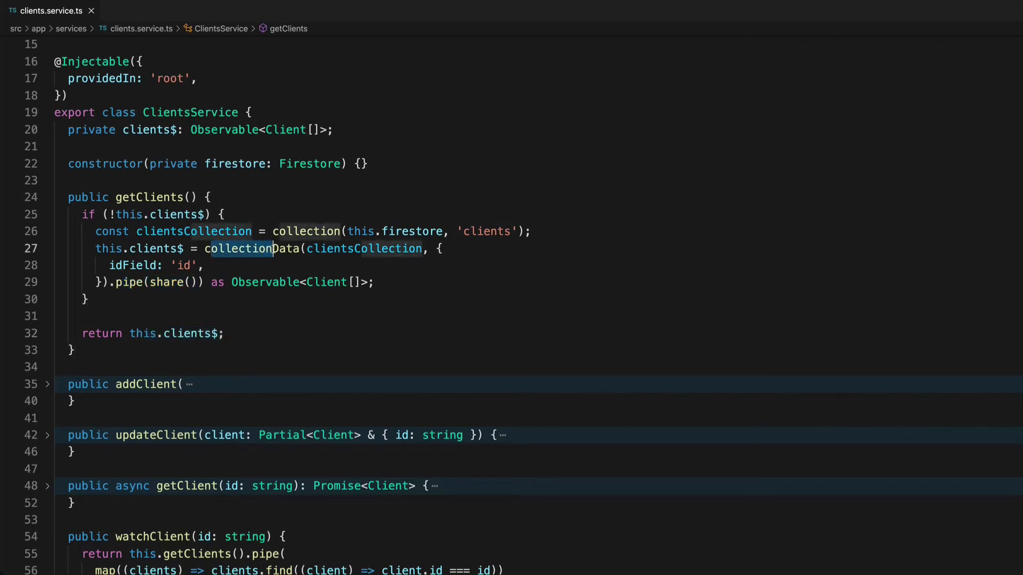
mouse_move(326, 281)
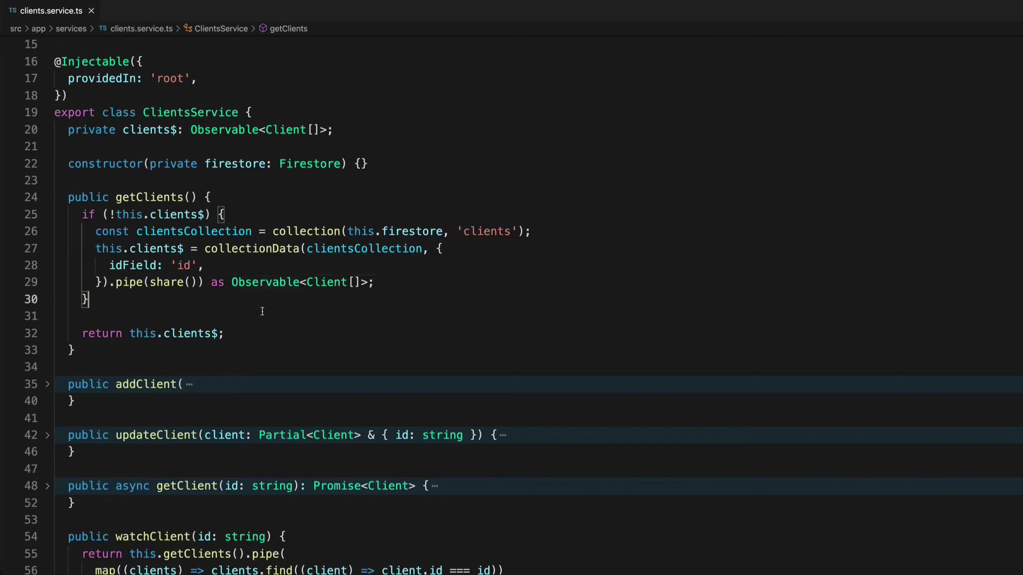
mouse_move(309, 164)
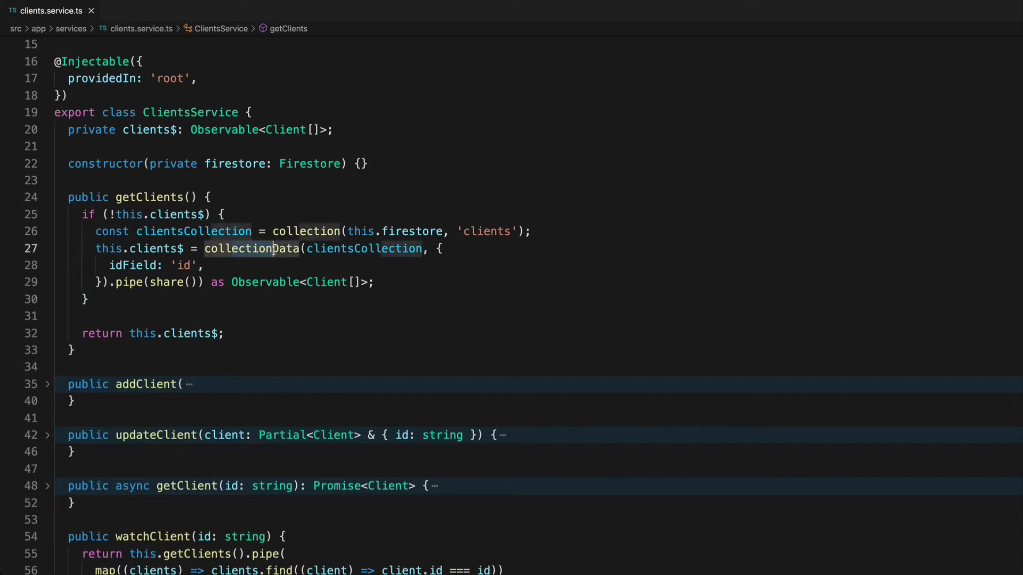
mouse_move(264, 282)
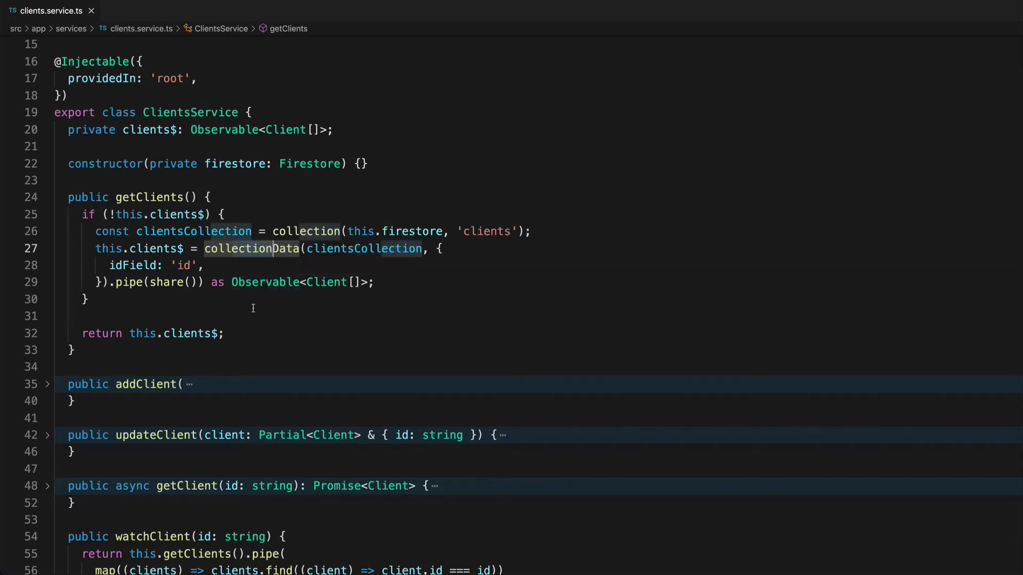
mouse_move(379, 282)
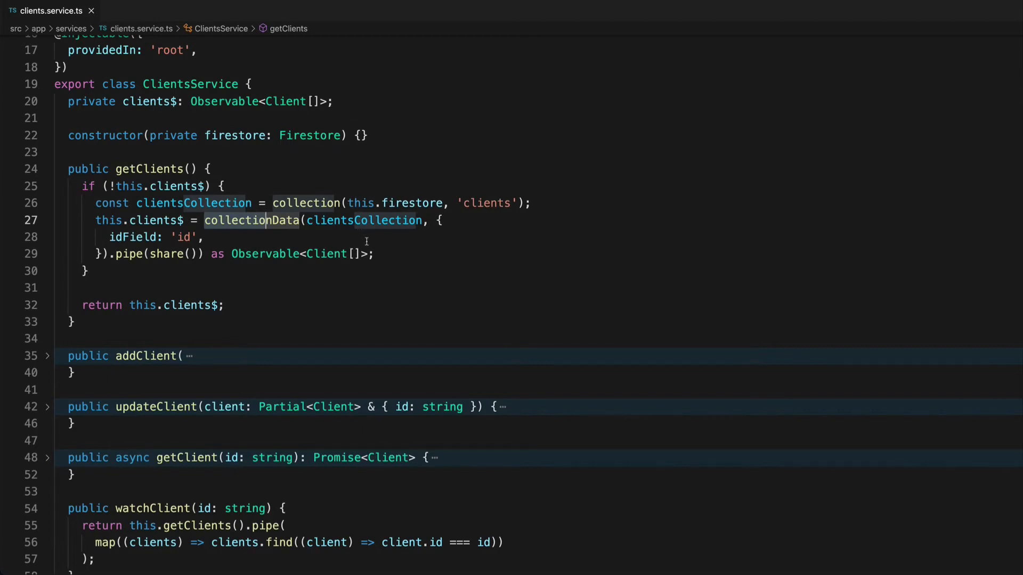
Scroll down to the share() call inside getClients' pipe
scroll(down, 3)
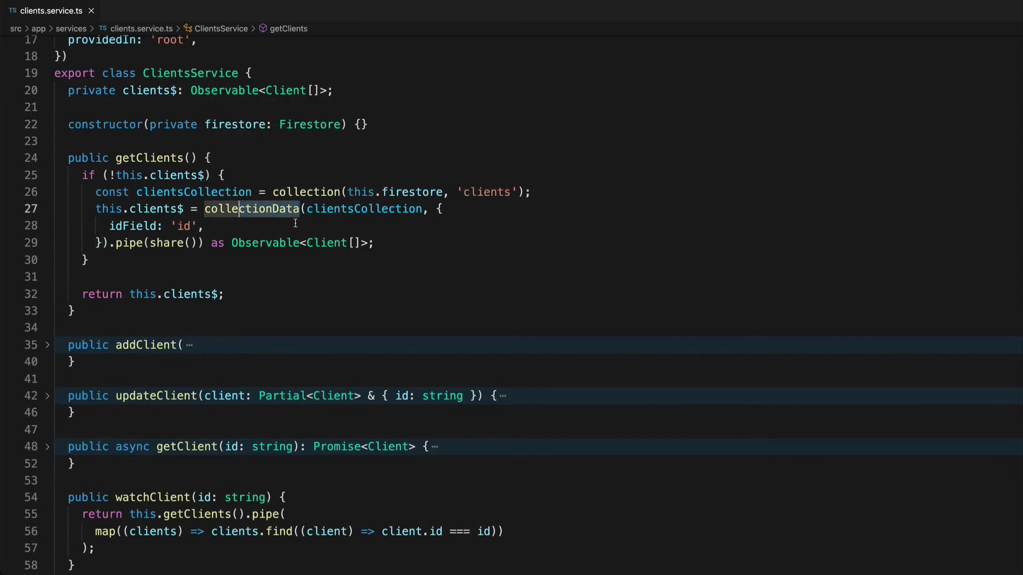
mouse_move(364, 208)
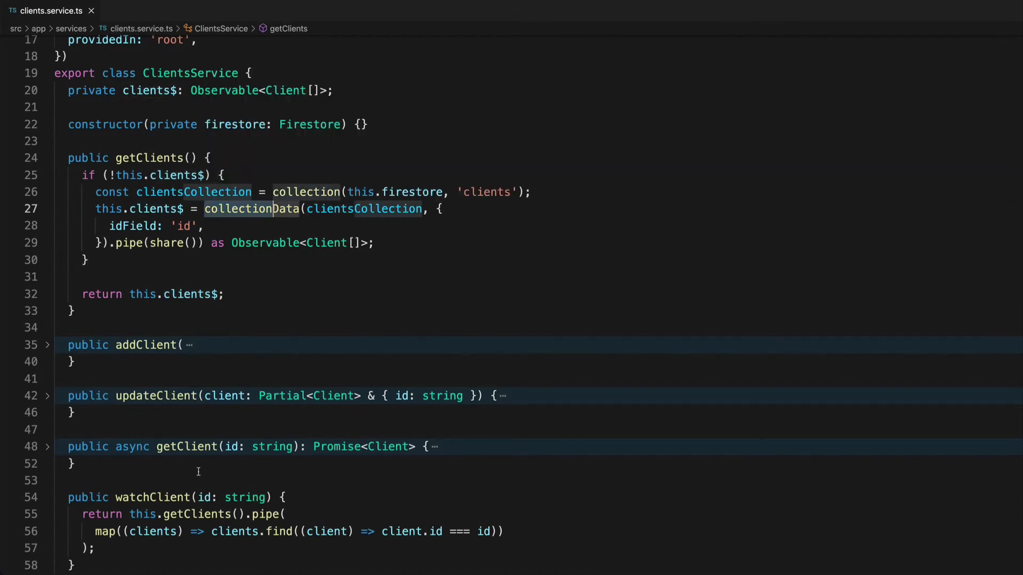
mouse_move(178, 515)
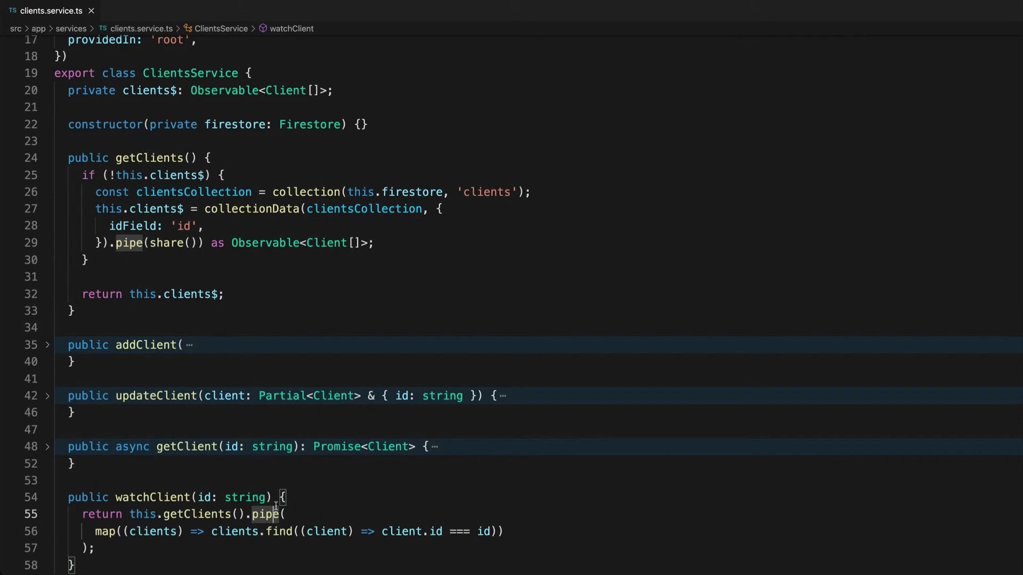
mouse_move(268, 515)
text(R)
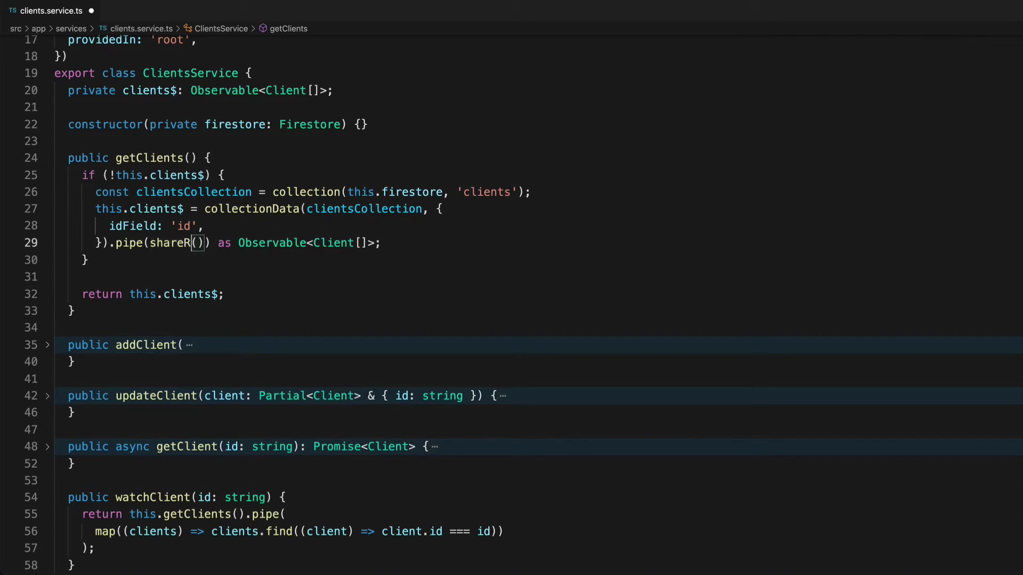
Rename share() to shareReplay(1) in the clients$ pipe
text(eplay)
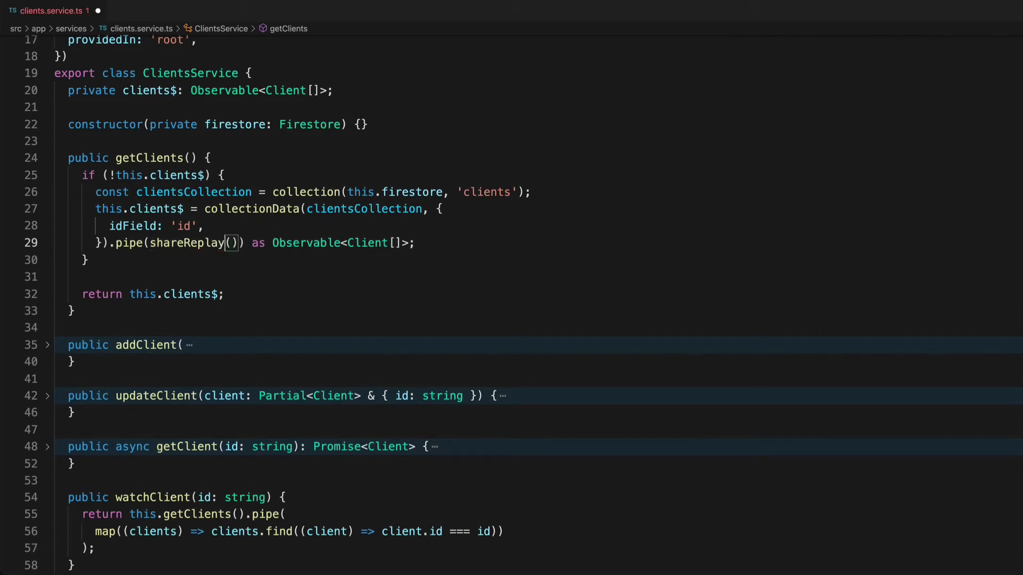
text(1)
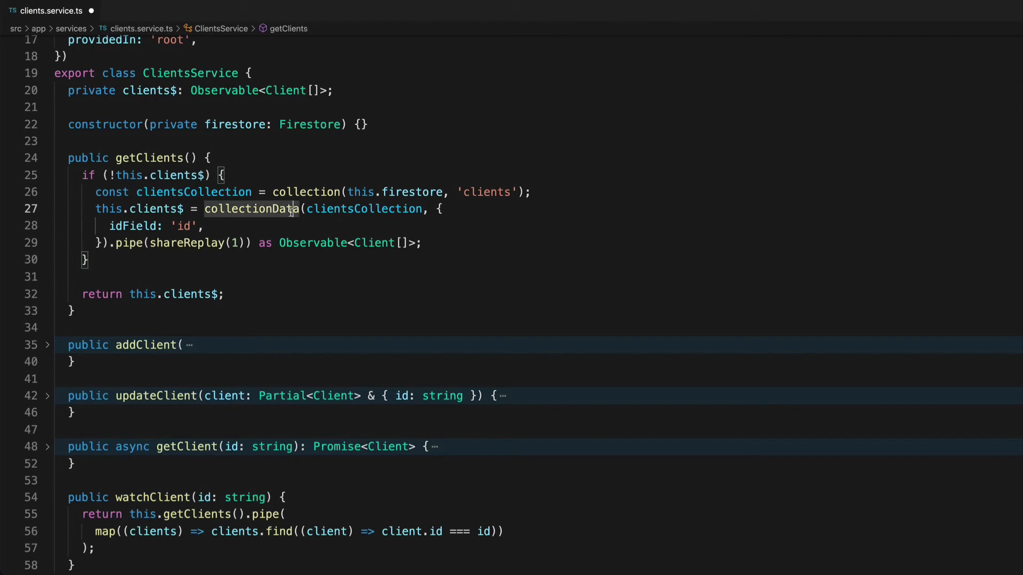
mouse_move(268, 228)
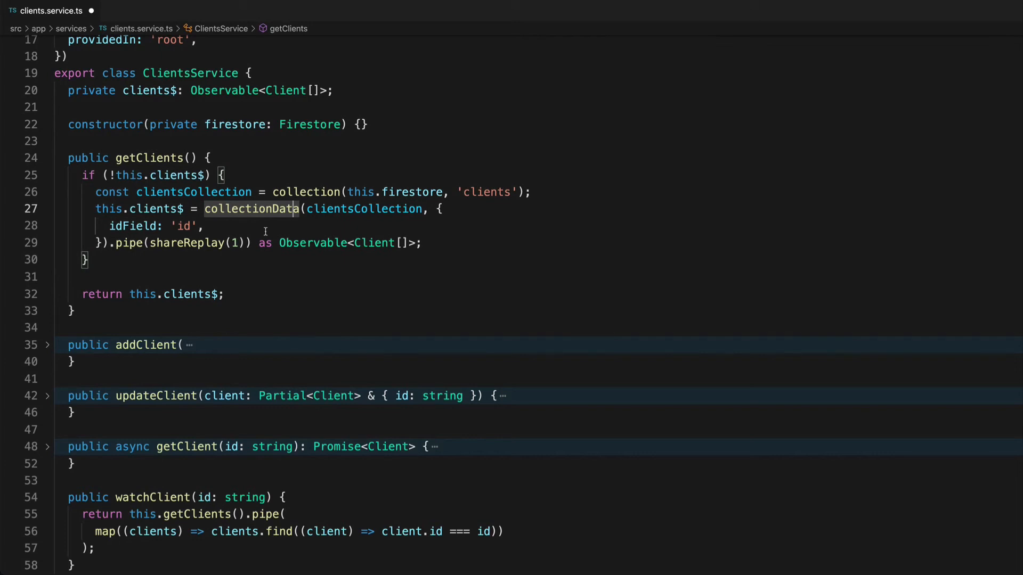
click(234, 243)
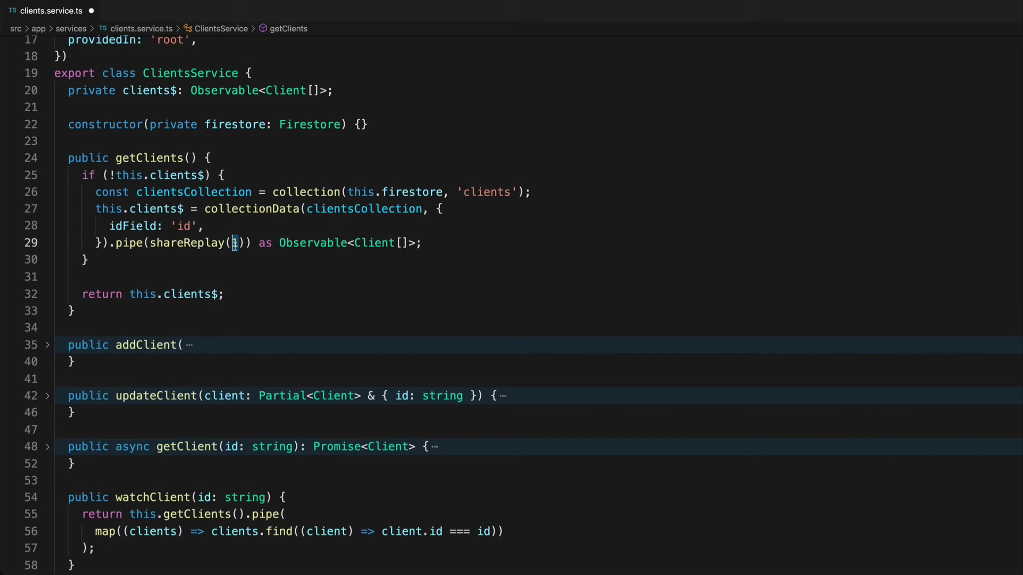
text(1)
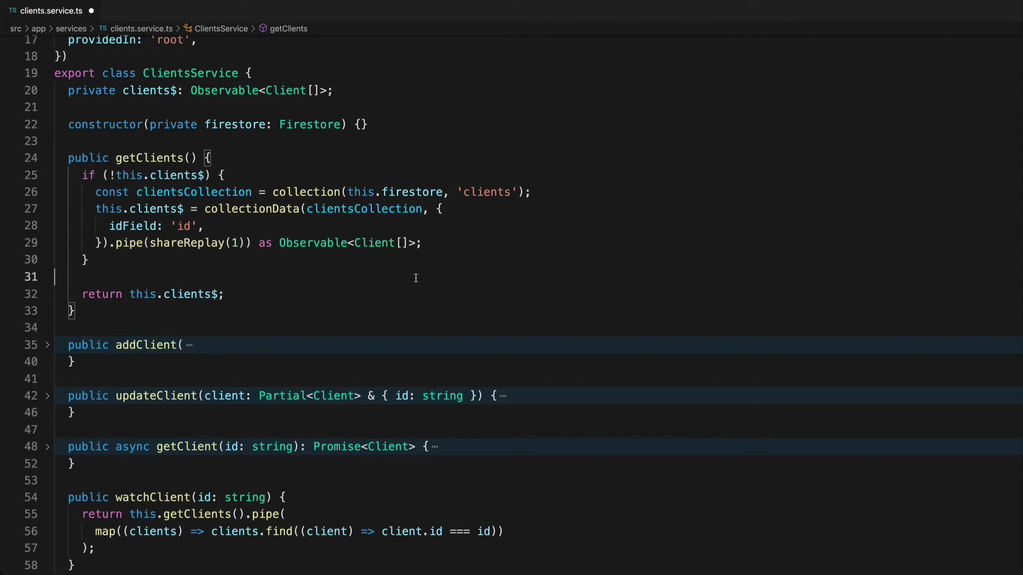
mouse_move(143, 151)
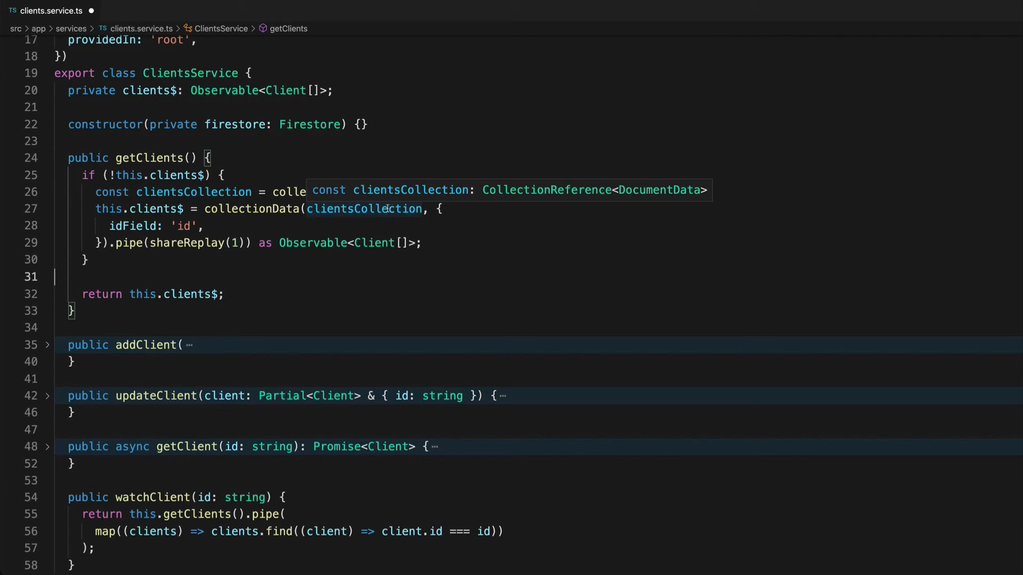
mouse_move(215, 226)
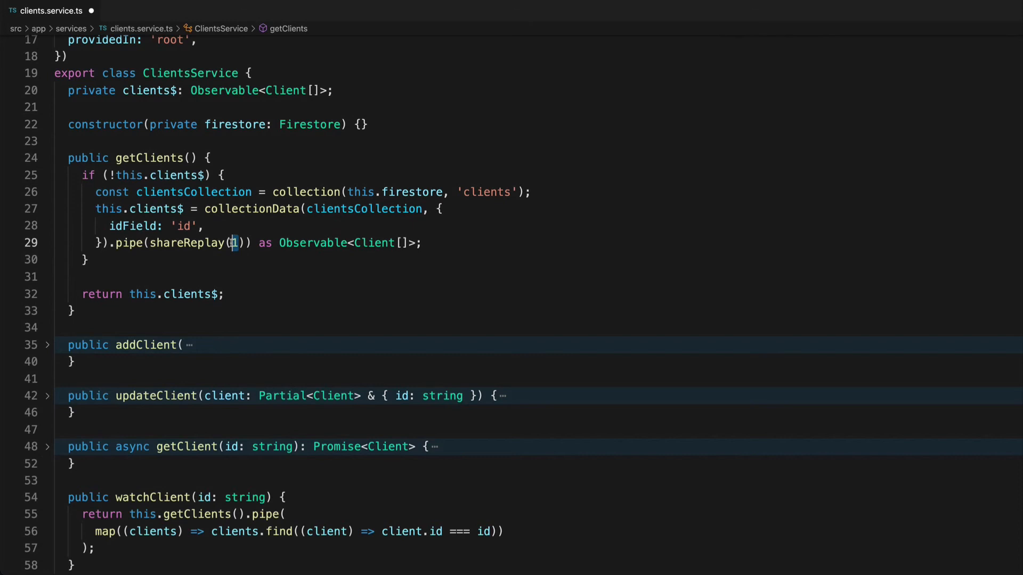
Give shareReplay the config { bufferSize: 1, refCount: true } instead of the plain 1
text({ bufferSize: 1, refCount: true })
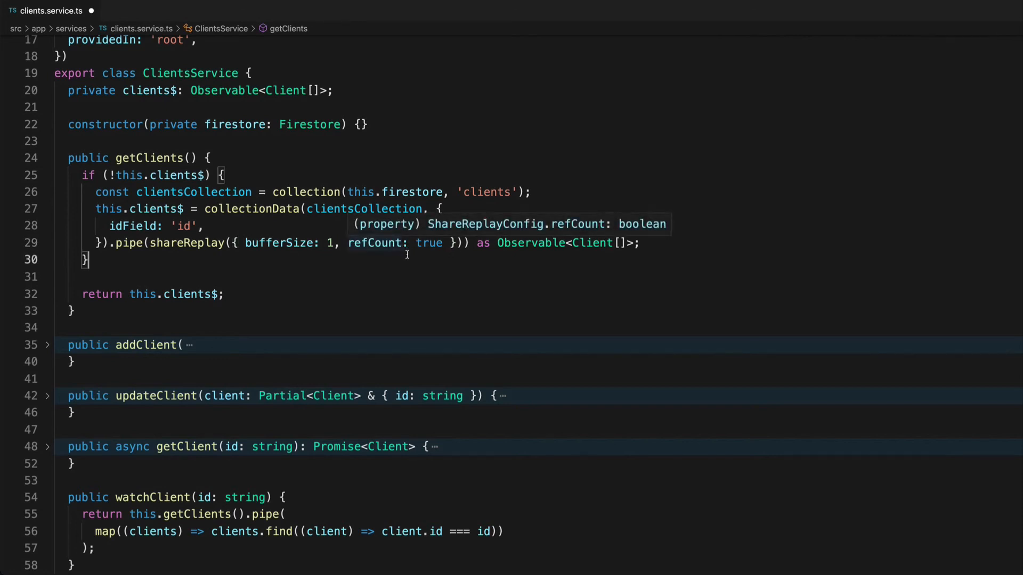
mouse_move(438, 243)
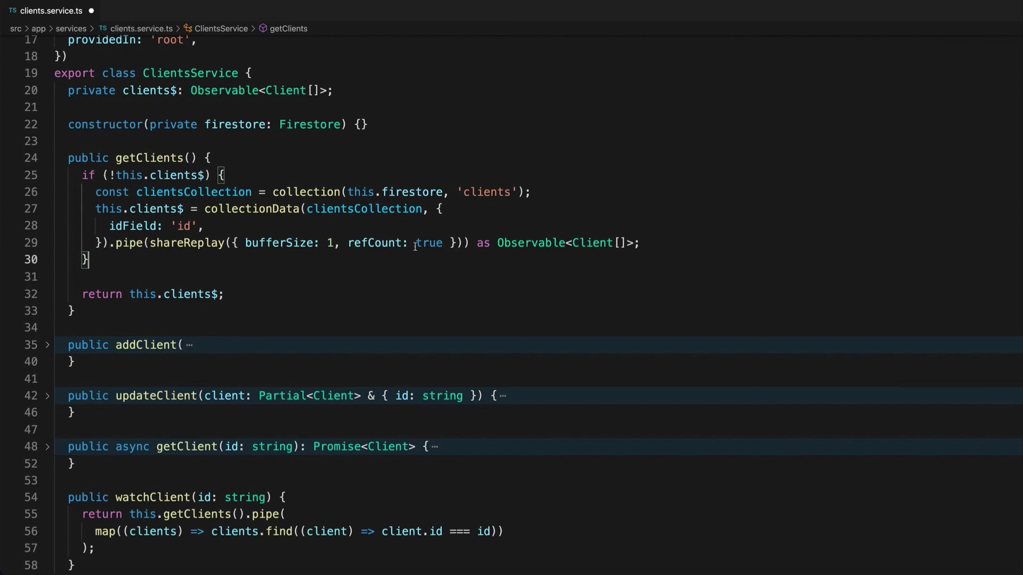
double_click(428, 242)
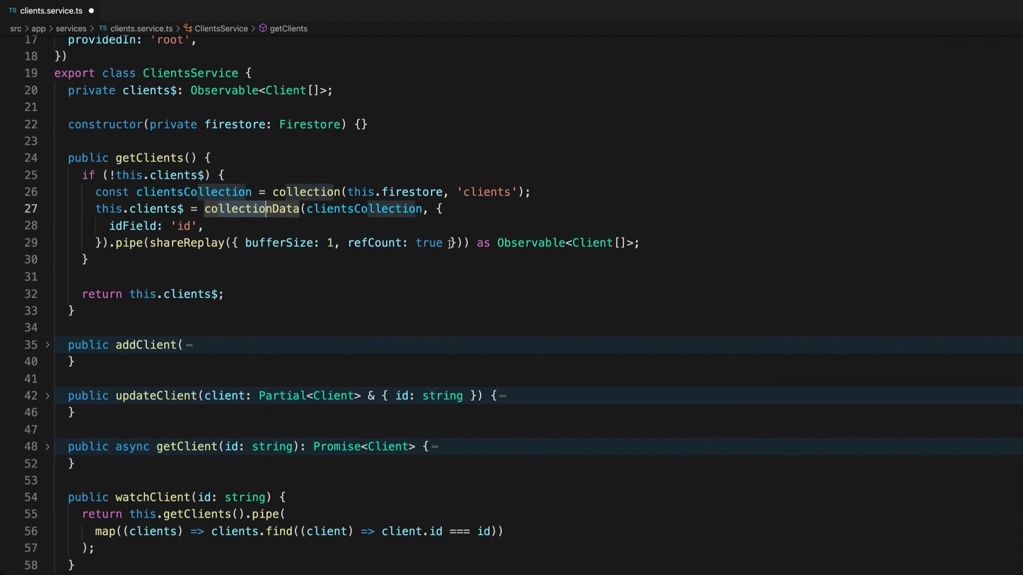
mouse_move(430, 253)
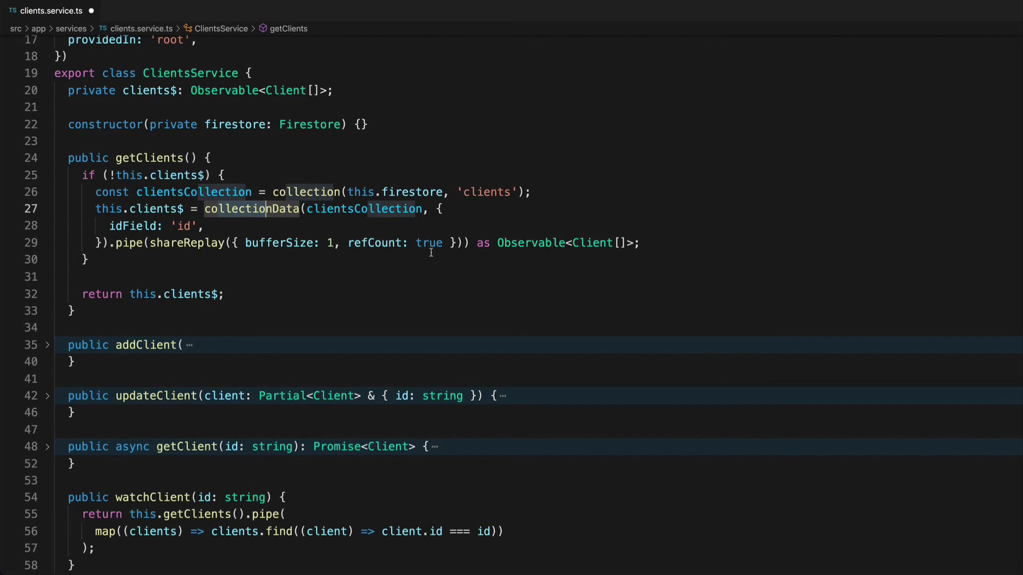